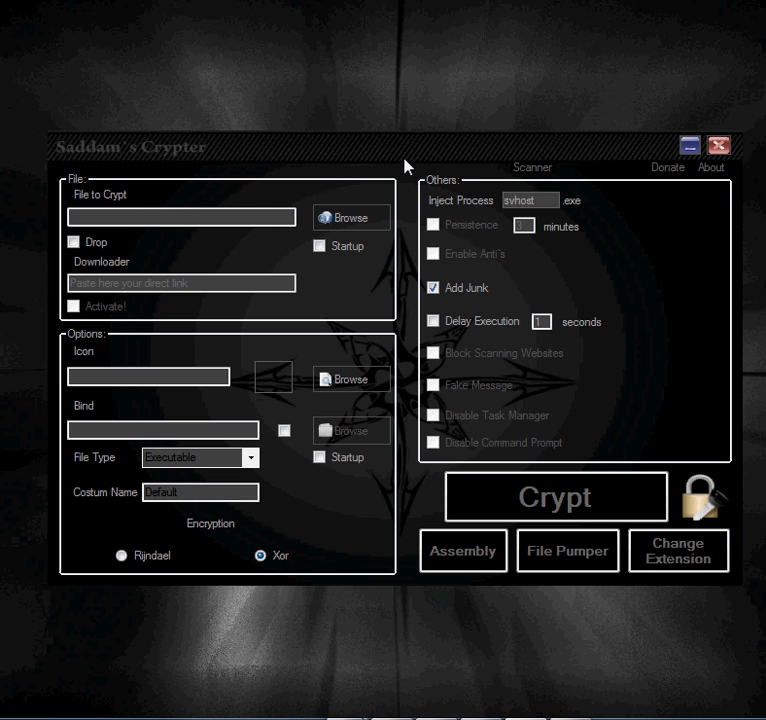
pyautogui.moveTo(568, 552)
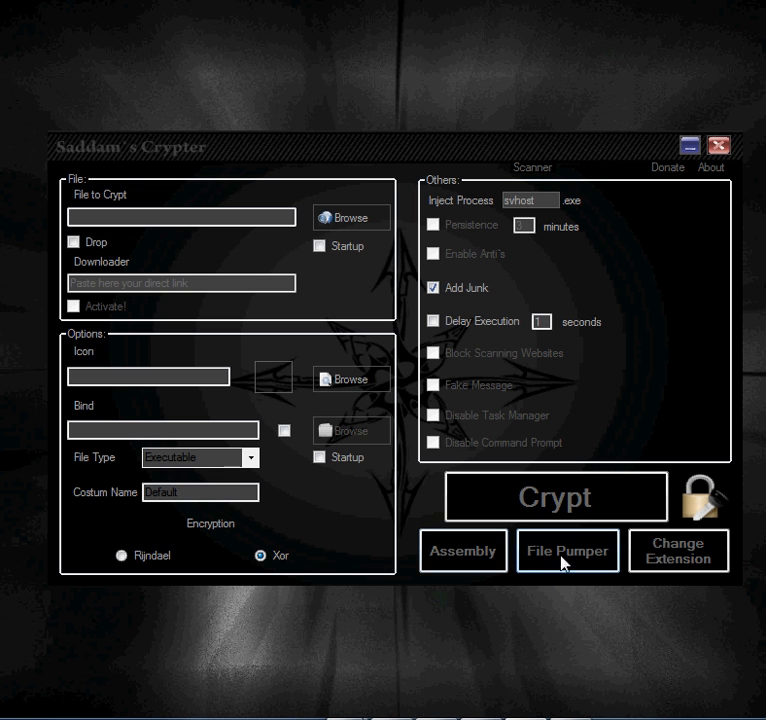
pyautogui.moveTo(470, 552)
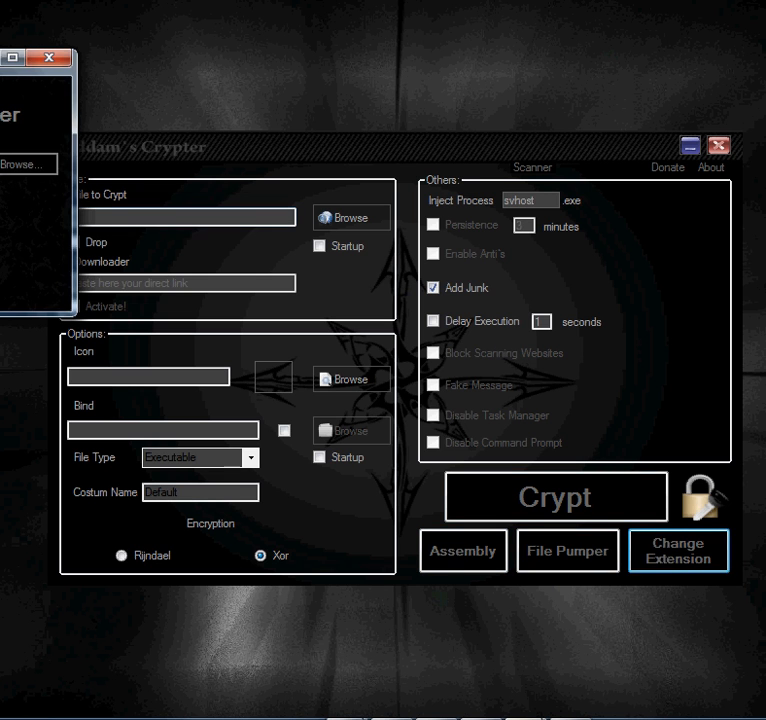
# View the Extension Changer dialog via Change Extension, then close it to return to the main window
pyautogui.click(680, 550)
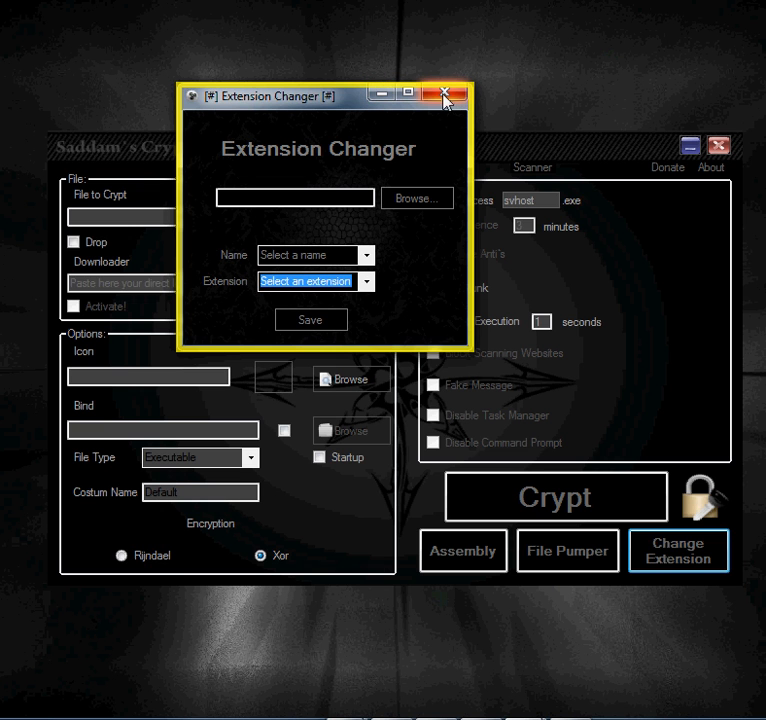
pyautogui.click(444, 92)
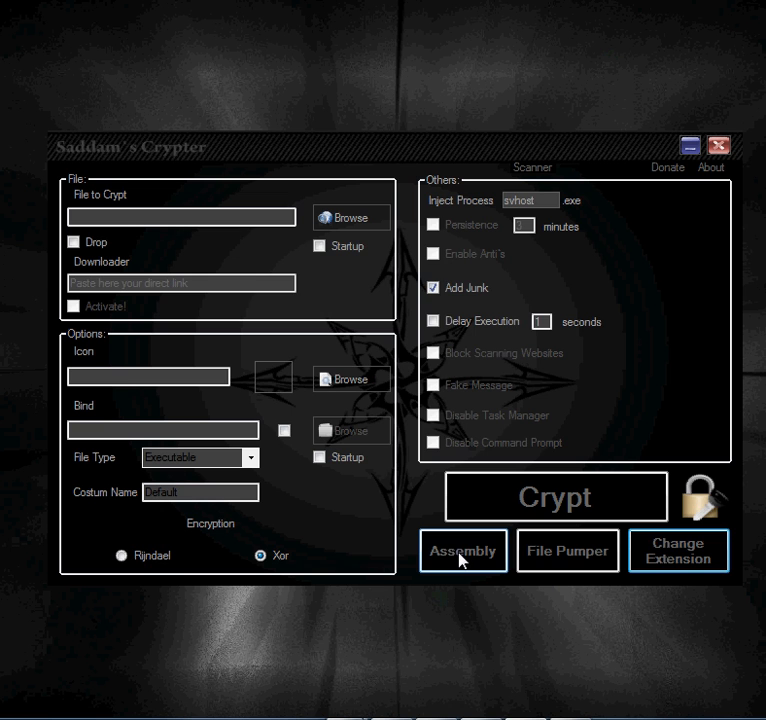
pyautogui.click(462, 552)
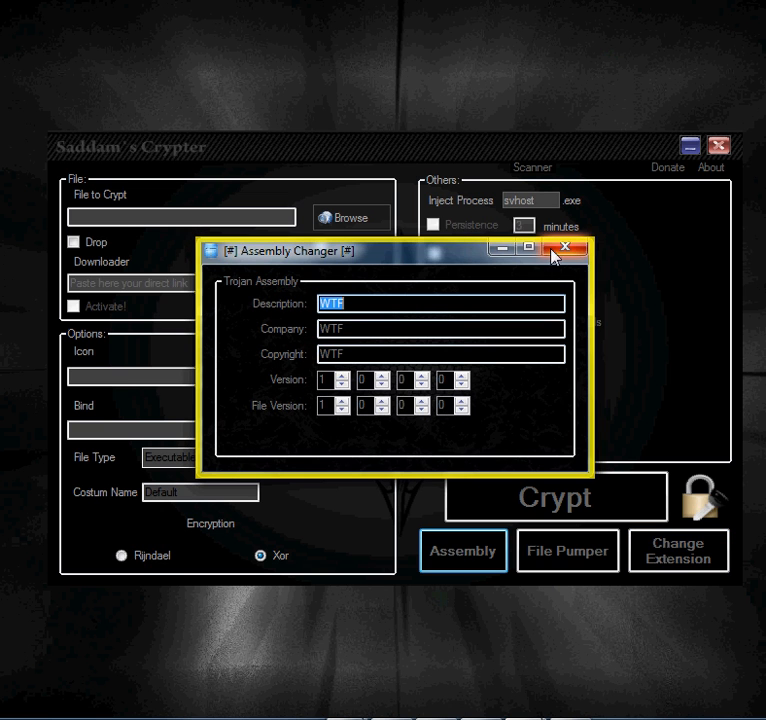
pyautogui.click(564, 248)
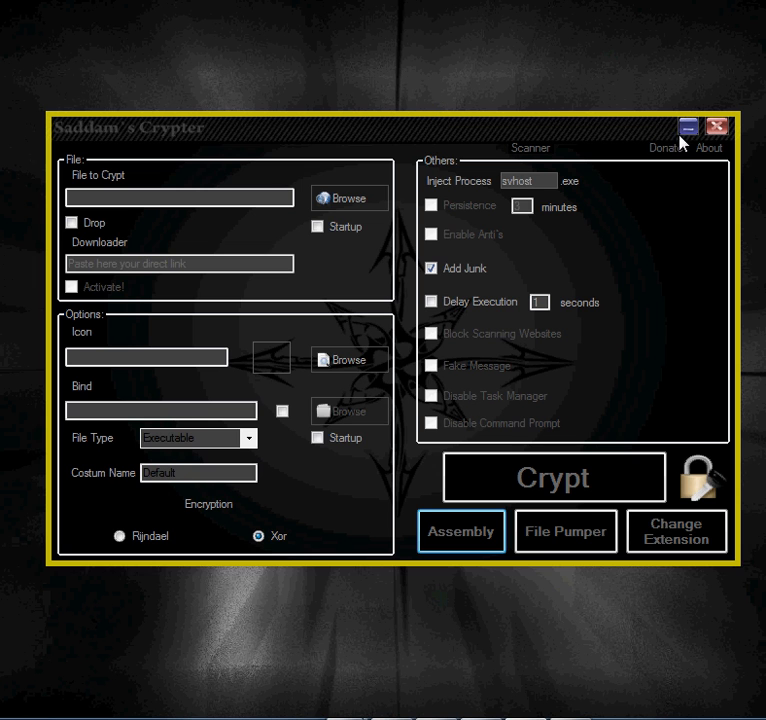
pyautogui.moveTo(576, 228)
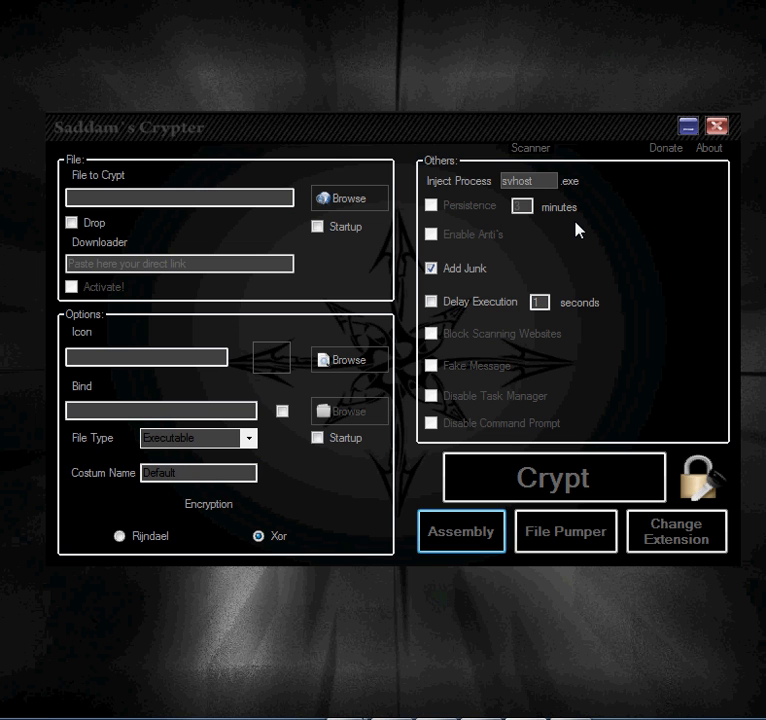
pyautogui.moveTo(634, 232)
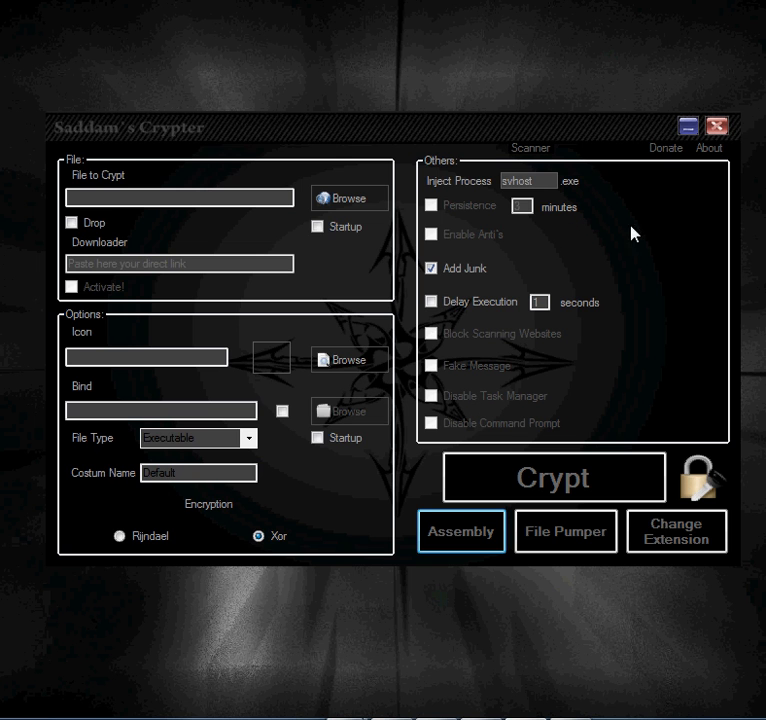